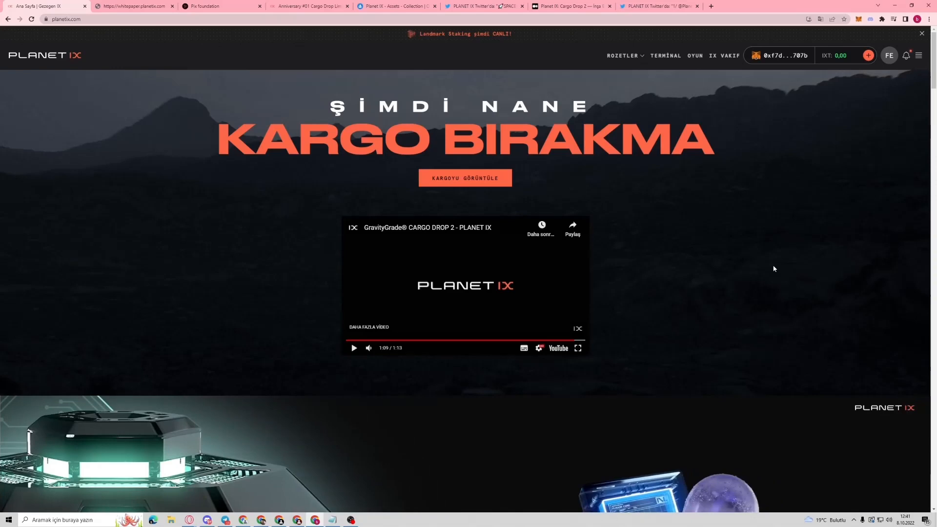
# Scroll through the 119 USDT pack's price table, contents and payment methods, highlighting Lucky Cat.
pyautogui.scroll(-3)
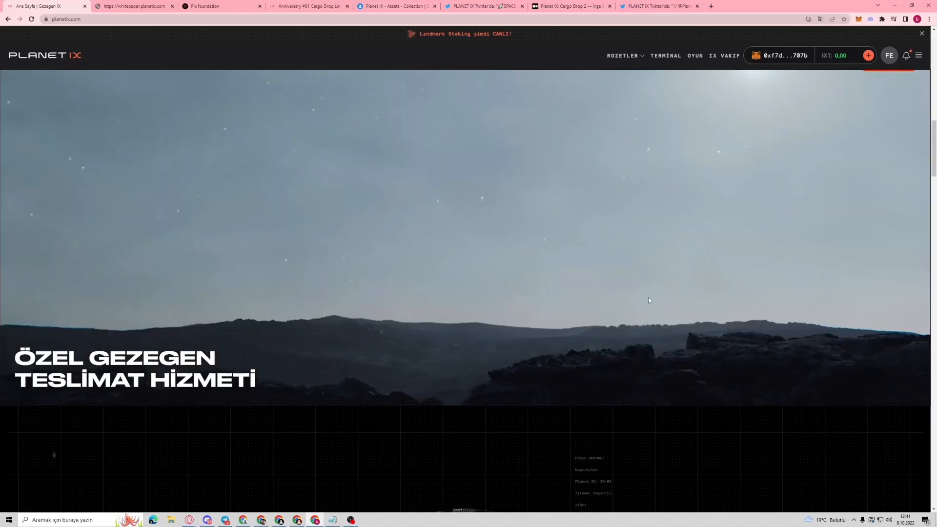
pyautogui.scroll(-3)
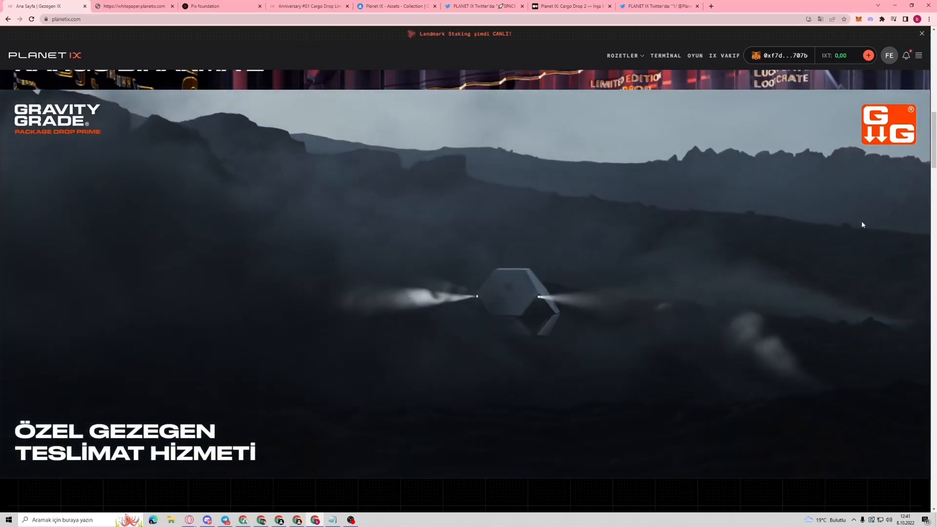
pyautogui.scroll(-3)
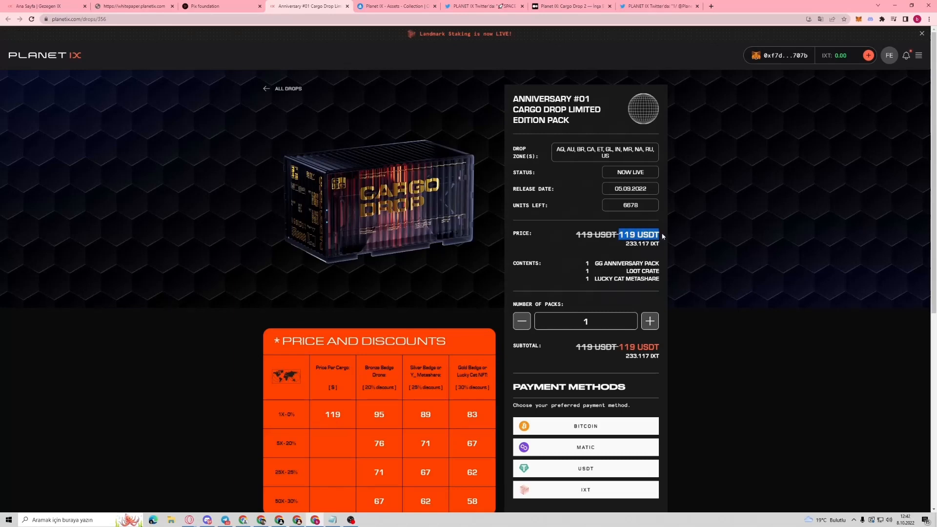
pyautogui.moveTo(477, 263)
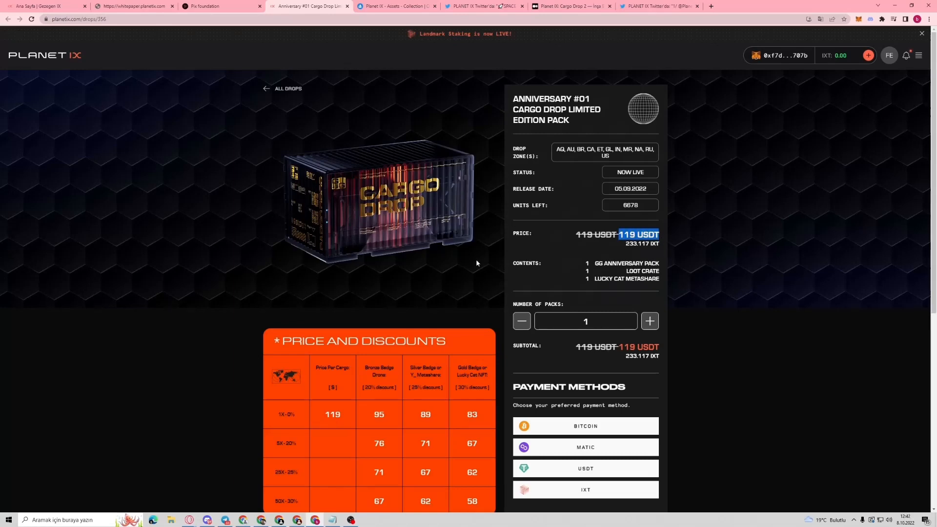
pyautogui.scroll(-3)
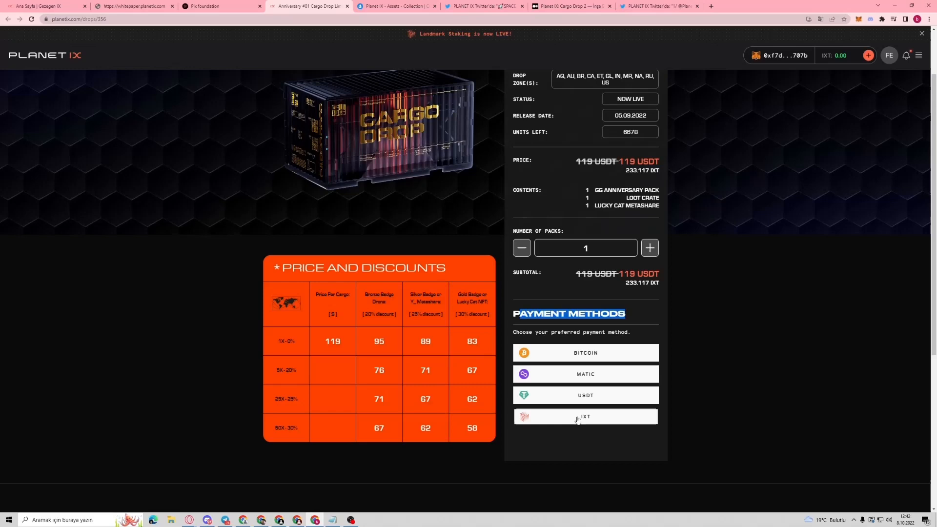
pyautogui.moveTo(568, 417)
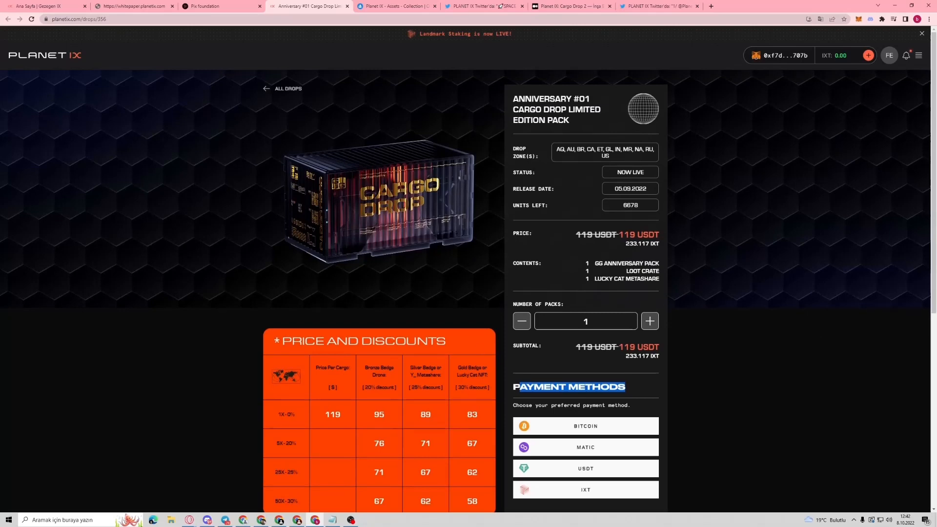
pyautogui.moveTo(574, 175)
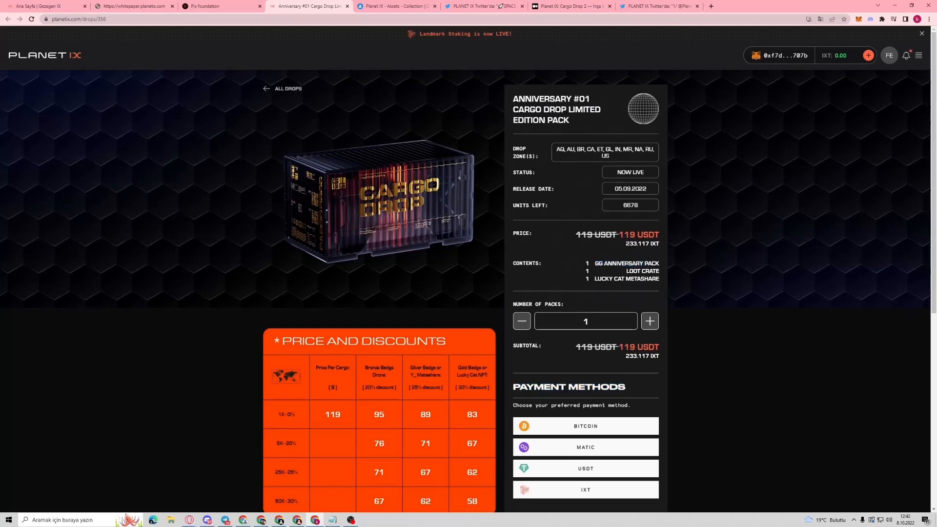
pyautogui.doubleClick(605, 279)
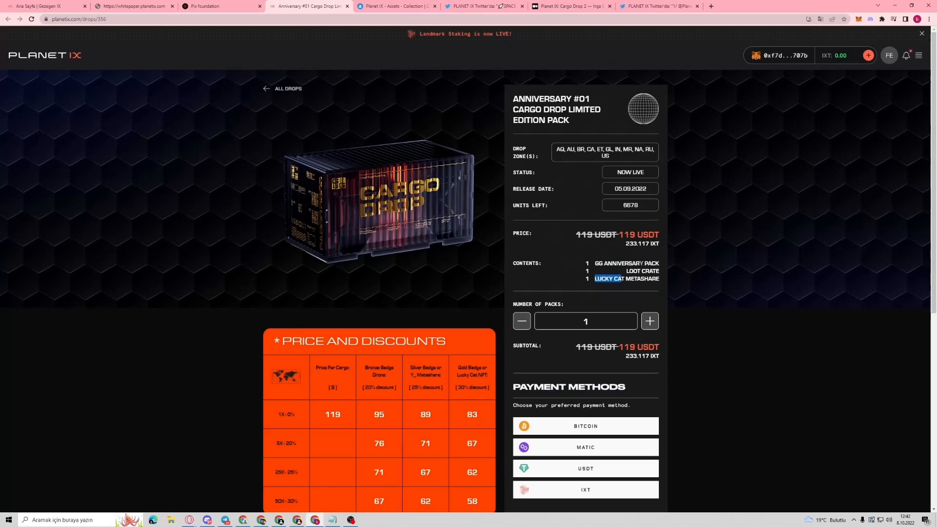
pyautogui.moveTo(382, 197)
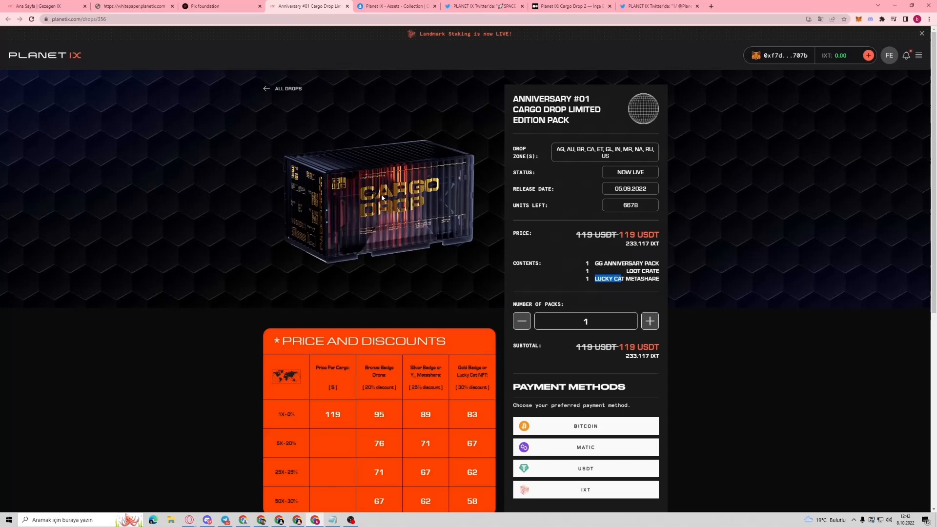
pyautogui.click(656, 6)
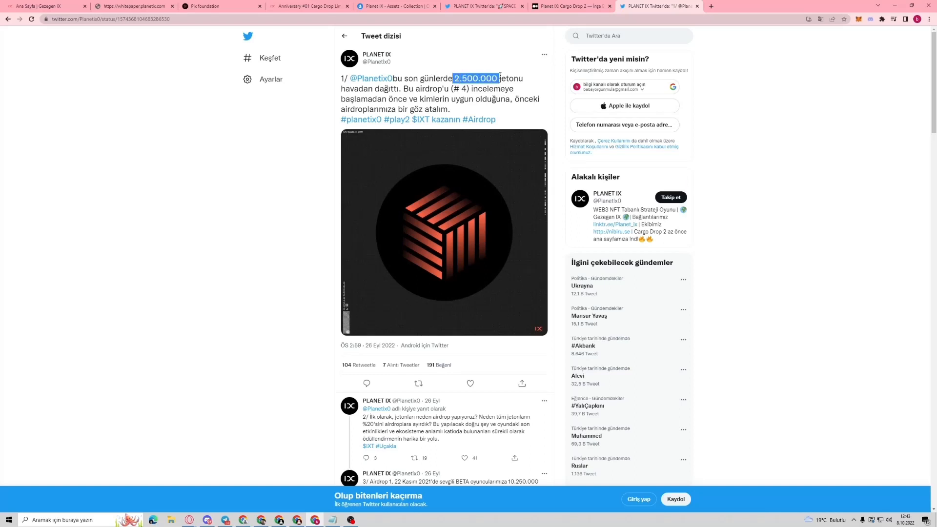
pyautogui.moveTo(537, 78)
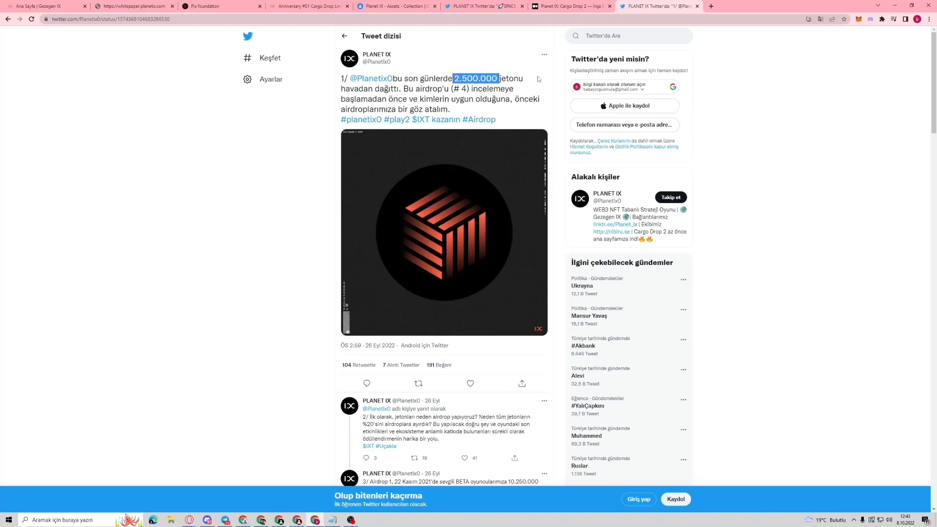
# Scroll down the Planet IX thread announcing the 2.500.000-token airdrop #4.
pyautogui.scroll(-3)
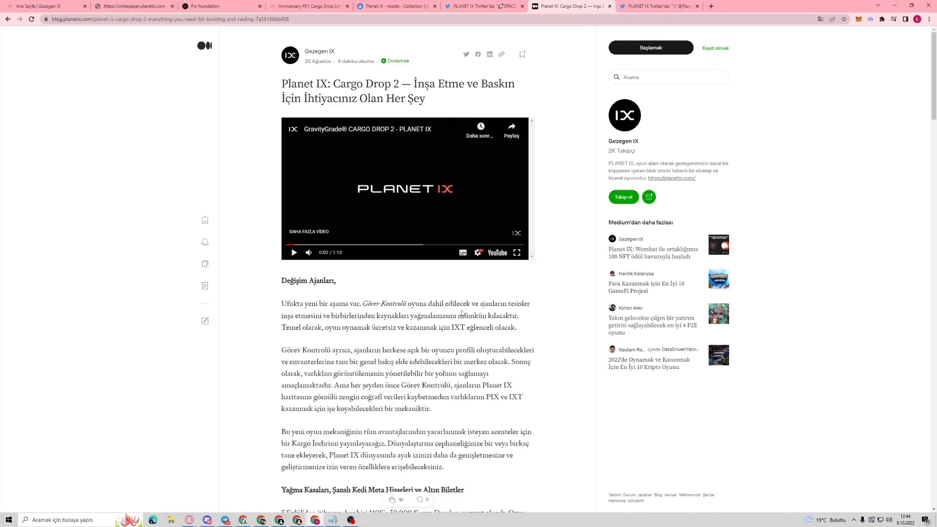
# Read through the Cargo Drop 2 article's Lucky Cat and Loot Crate sections.
pyautogui.scroll(-3)
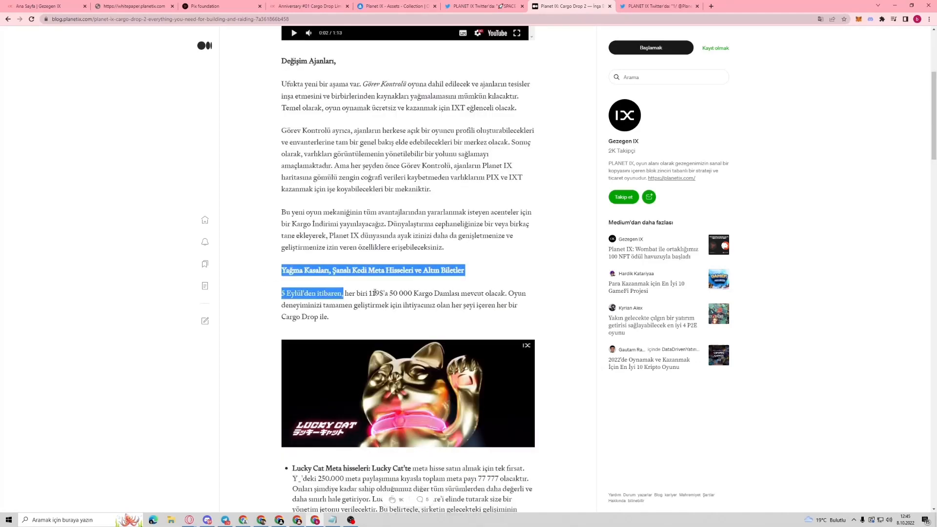
pyautogui.click(436, 297)
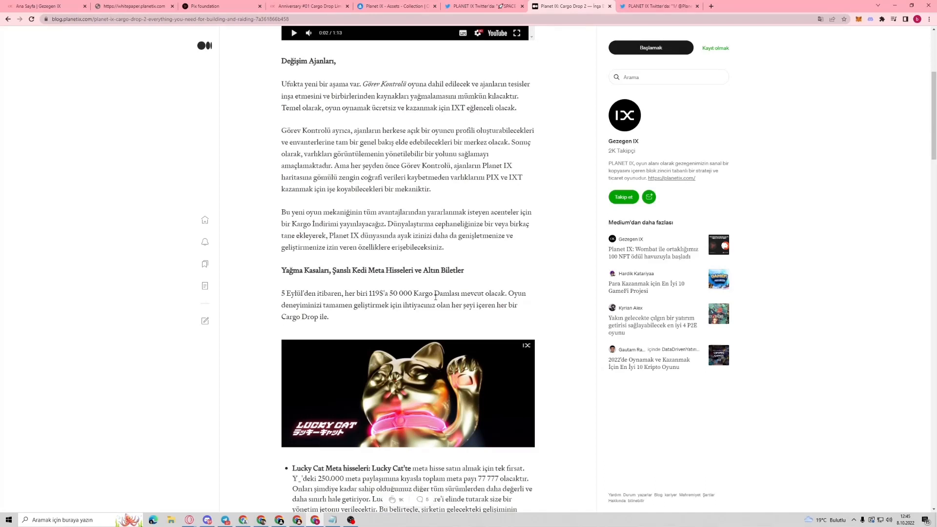
pyautogui.moveTo(401, 327)
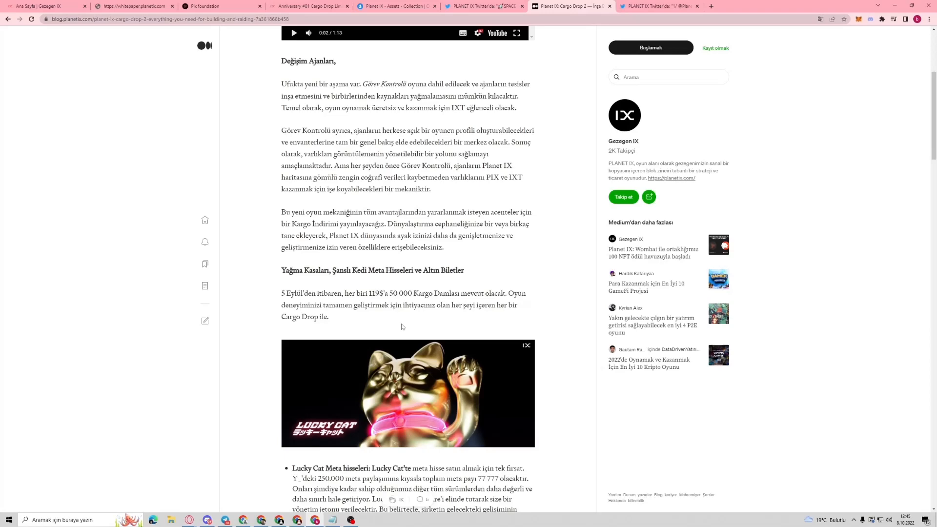
pyautogui.scroll(-3)
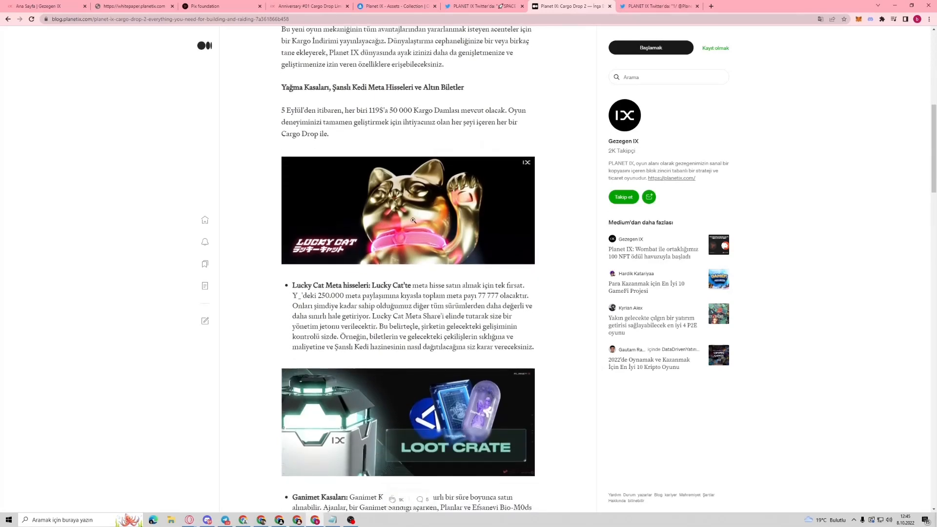
pyautogui.scroll(-3)
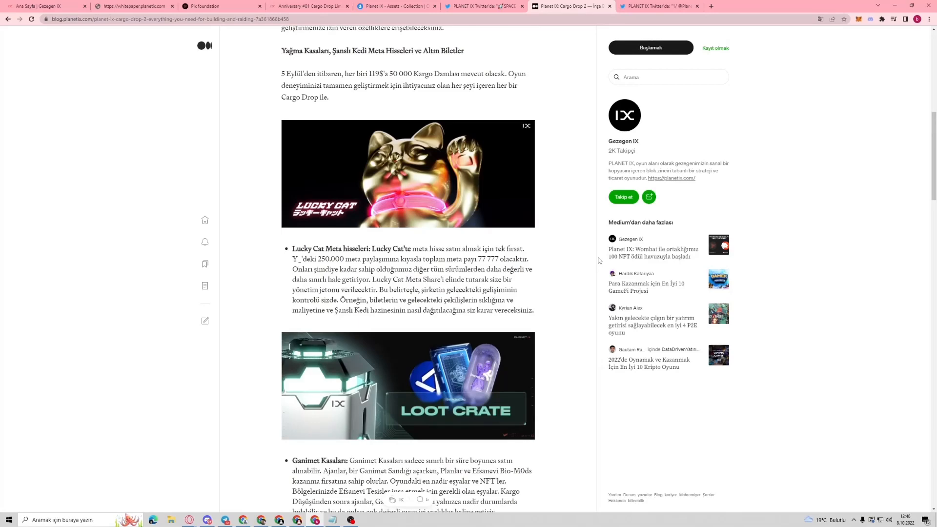
# Highlight a line and read the anniversary pack section down to the closing paragraphs.
pyautogui.moveTo(412, 324); pyautogui.dragTo(332, 333)
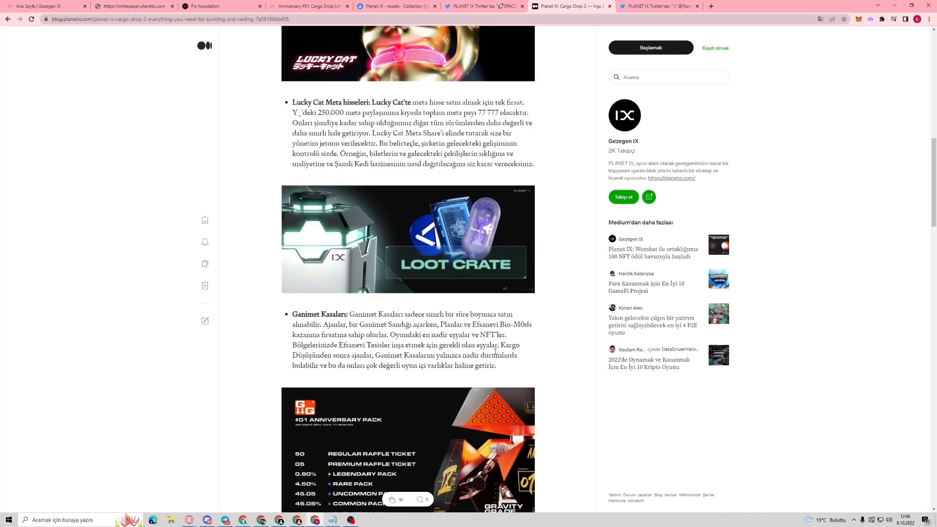
pyautogui.scroll(-3)
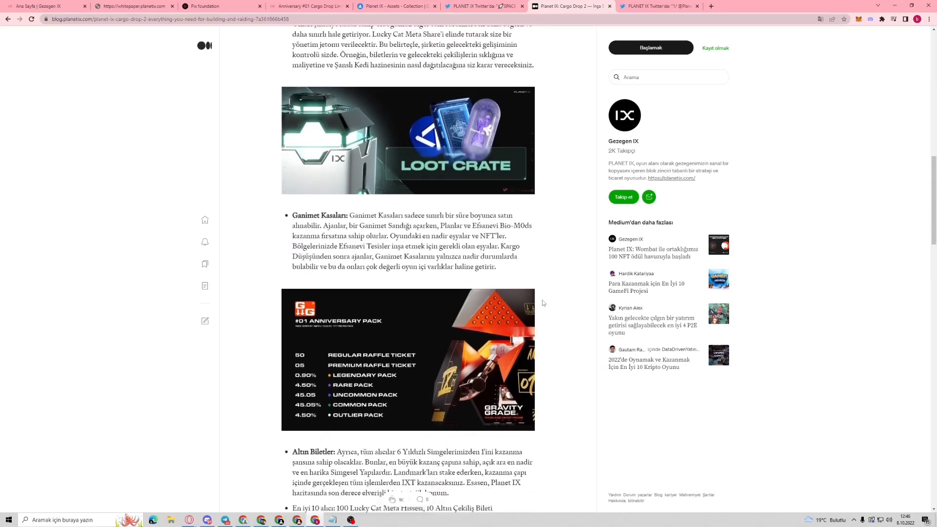
pyautogui.scroll(-3)
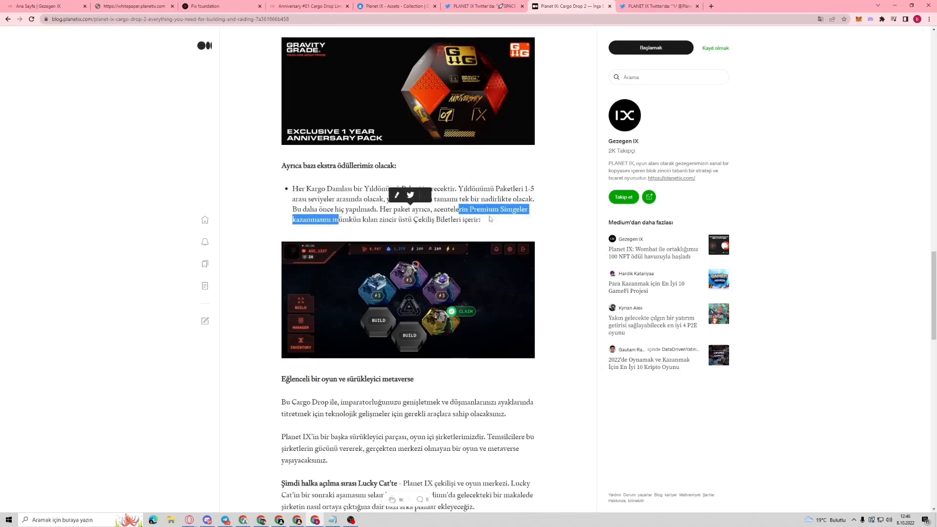
pyautogui.scroll(-3)
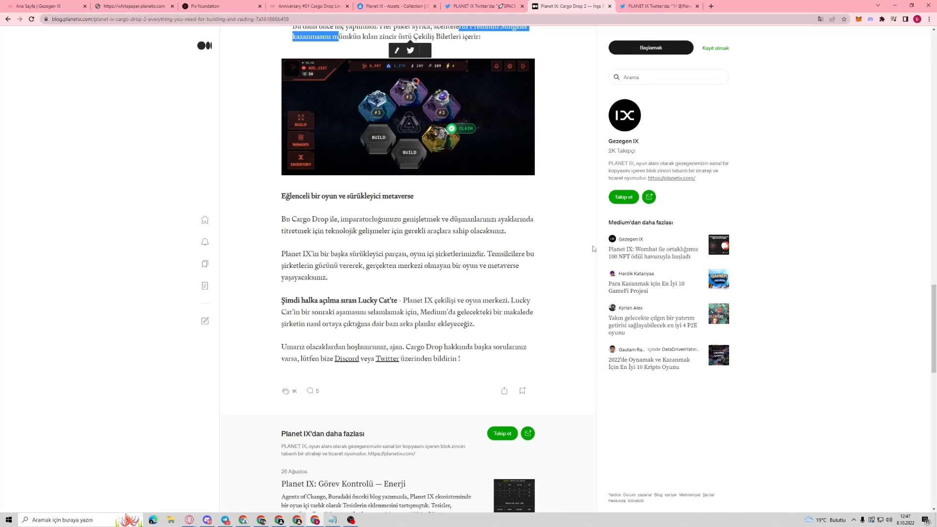
pyautogui.moveTo(466, 216)
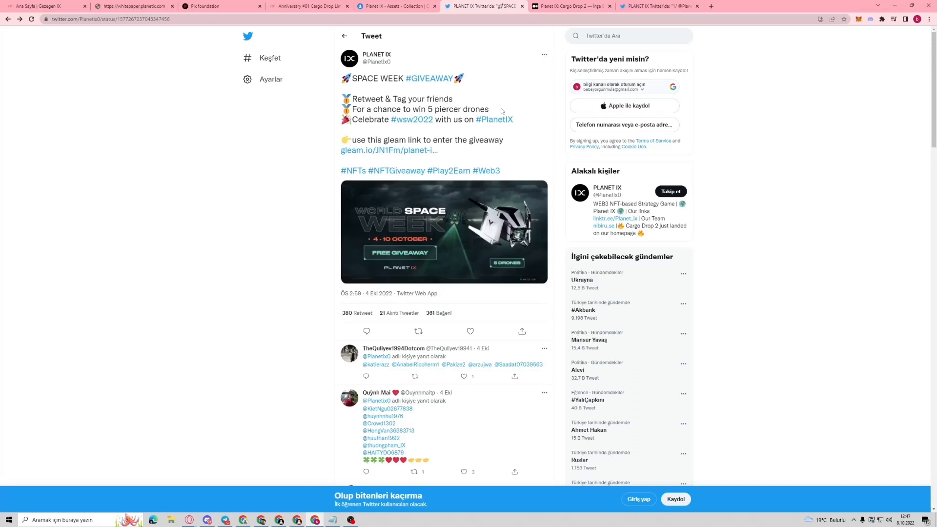
pyautogui.moveTo(471, 240)
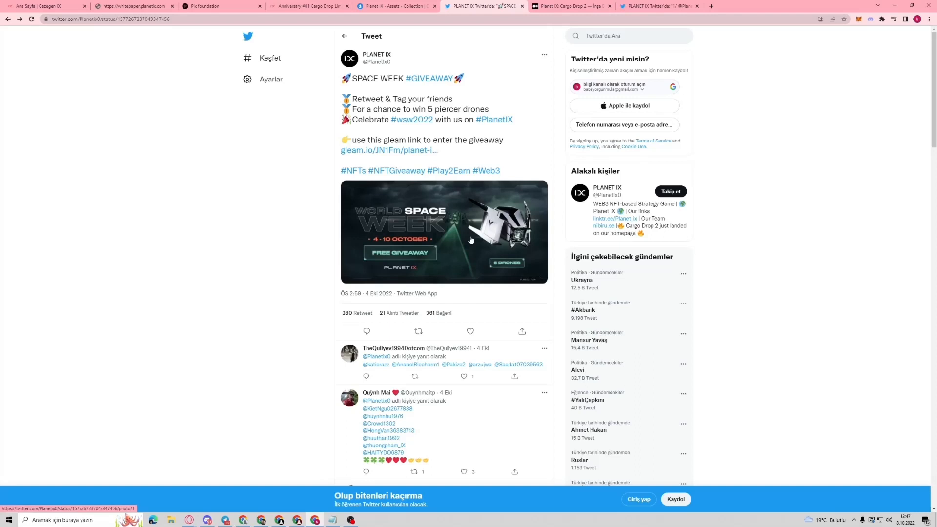
# Highlight the line about winning 5 piercer drones in the Space Week giveaway tweet.
pyautogui.moveTo(363, 109); pyautogui.dragTo(488, 109)
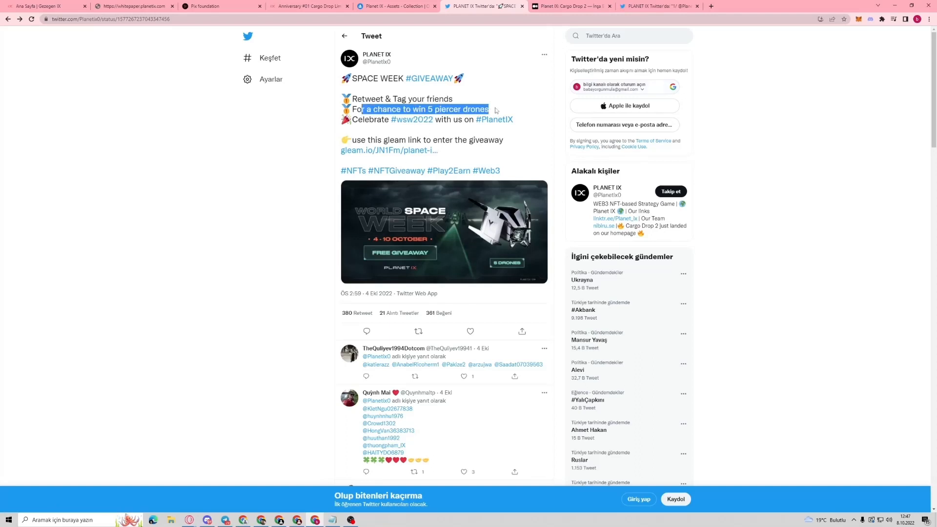
pyautogui.moveTo(458, 250)
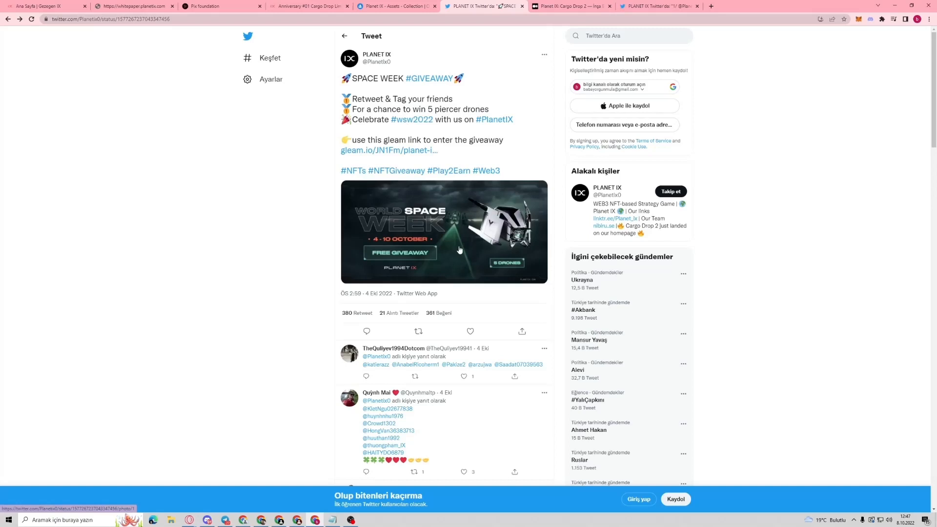
pyautogui.moveTo(370, 117)
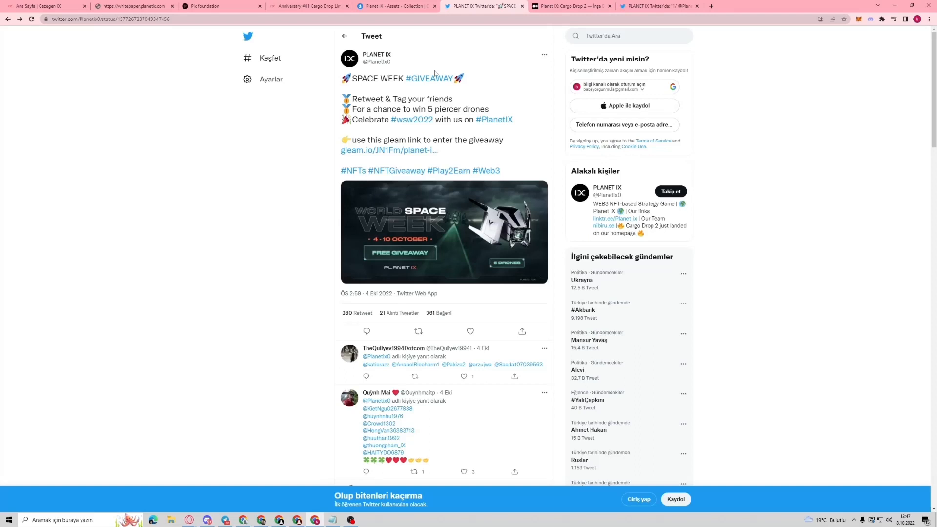
pyautogui.click(219, 6)
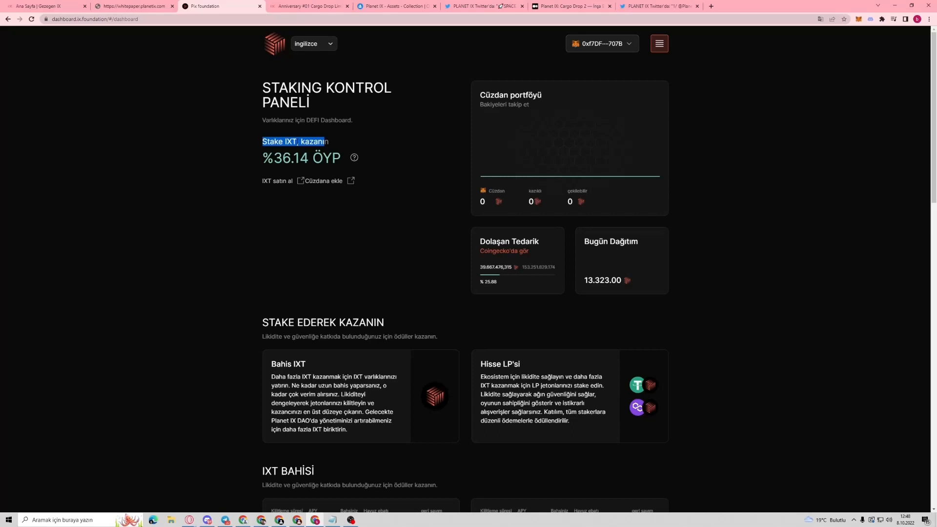
# Scroll through IXT staking tiers, LP staking pools, territory and landmark NFT staking to the governance section.
pyautogui.scroll(-3)
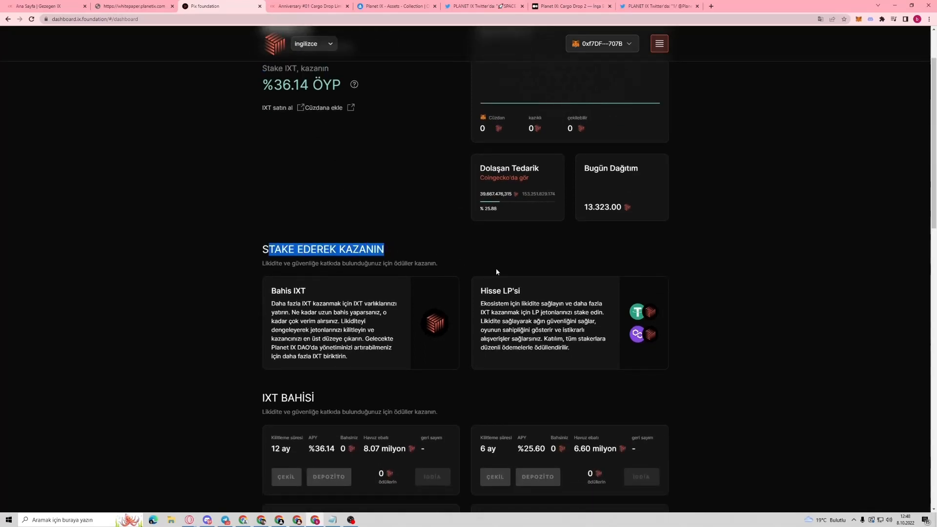
pyautogui.scroll(-3)
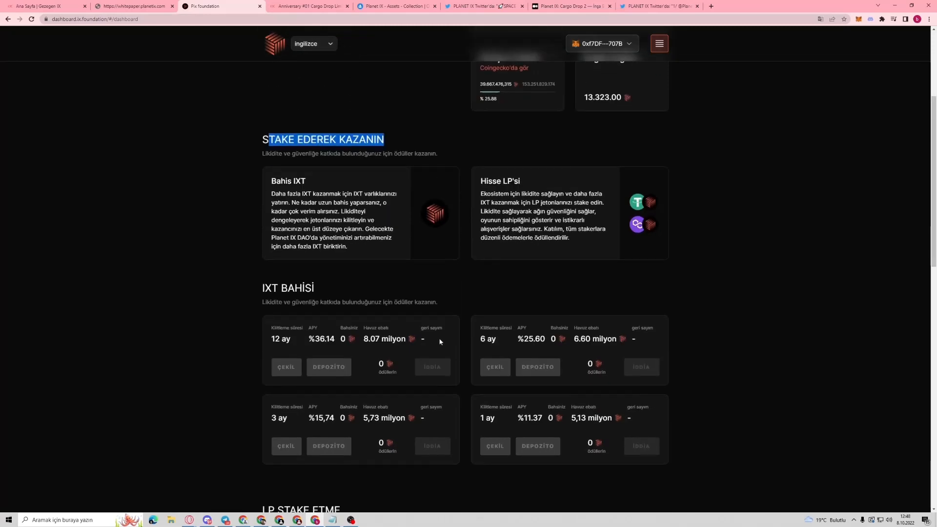
pyautogui.moveTo(501, 387)
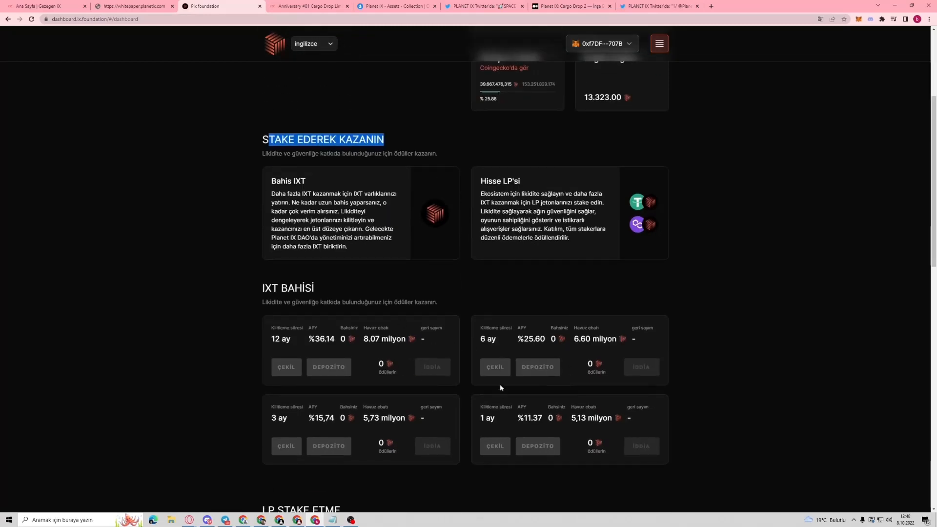
pyautogui.moveTo(499, 423)
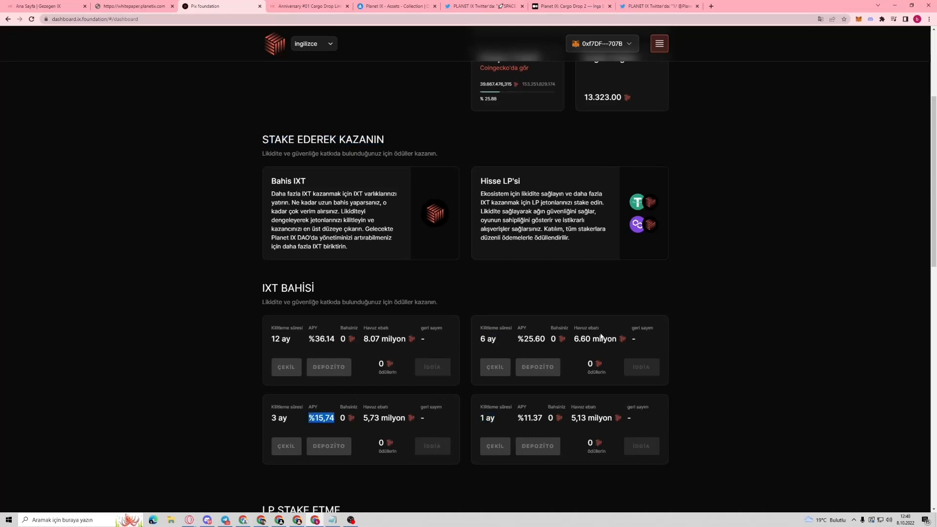
pyautogui.scroll(-3)
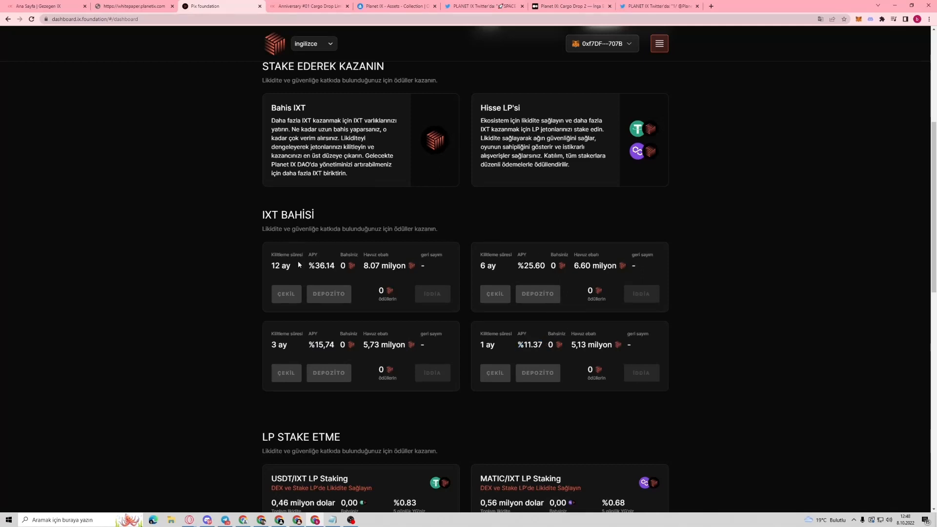
pyautogui.doubleClick(281, 266)
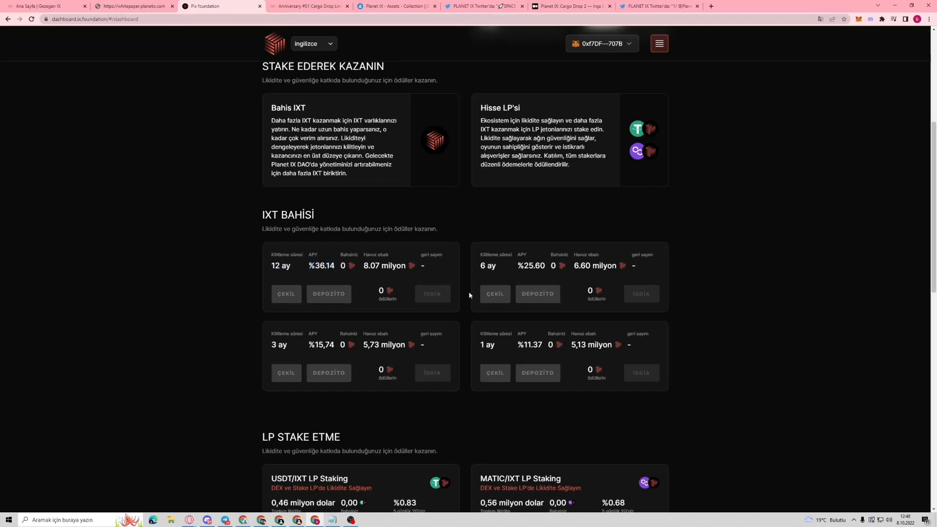
pyautogui.scroll(-3)
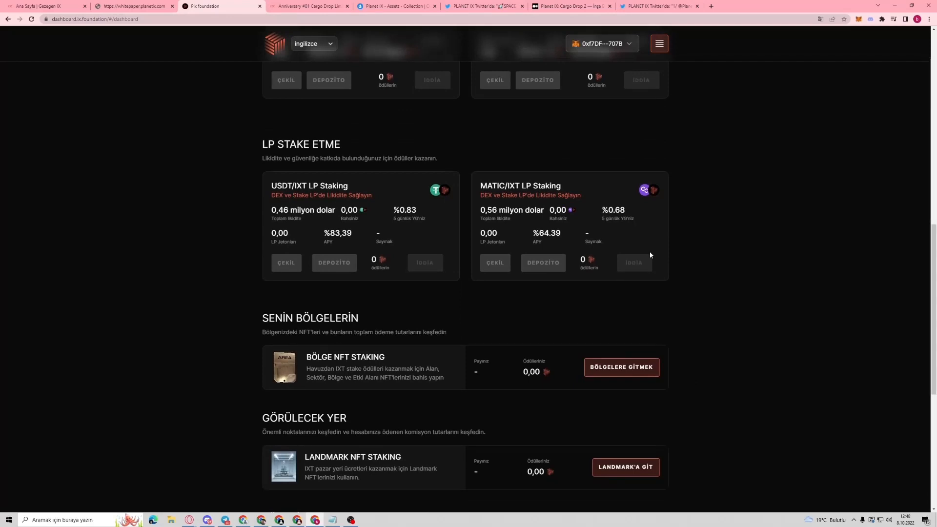
pyautogui.scroll(-3)
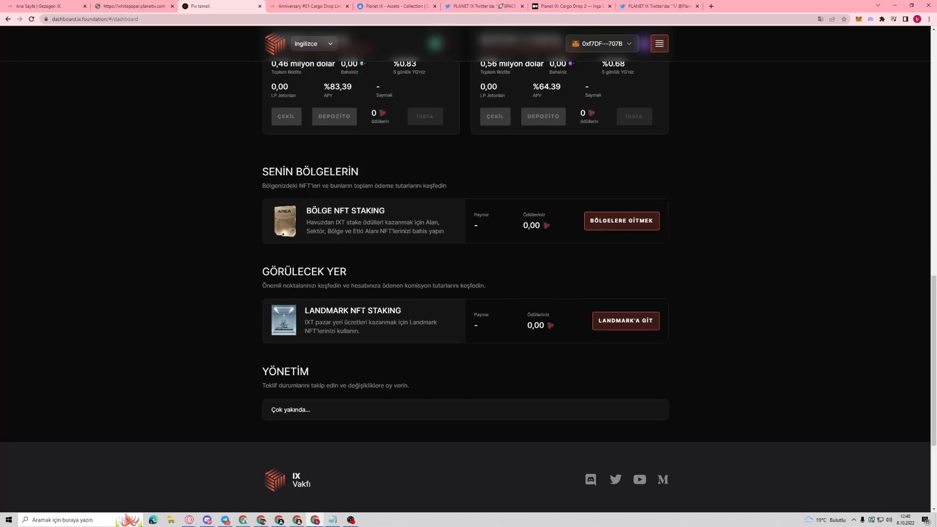
pyautogui.moveTo(494, 311)
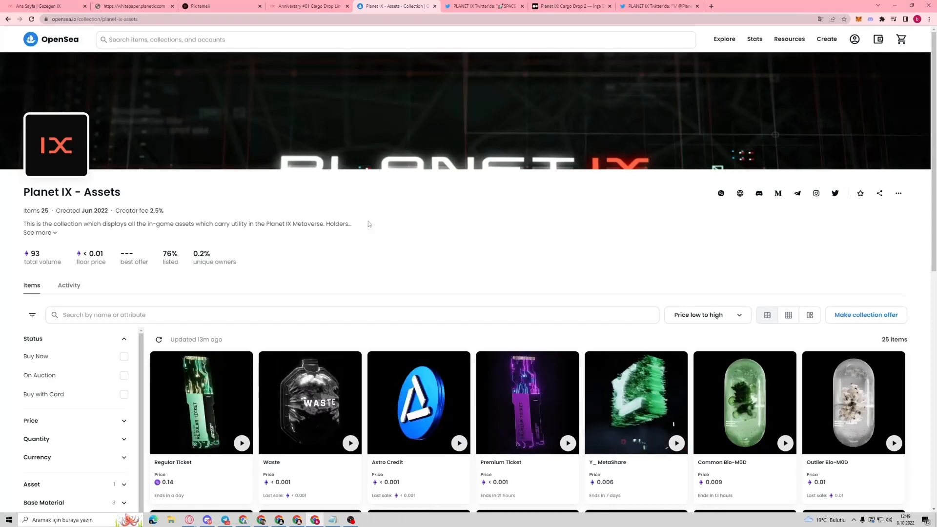
# Scroll through recent Piercer Drone, Waste and Regular Ticket sales in the collection's activity list.
pyautogui.scroll(-3)
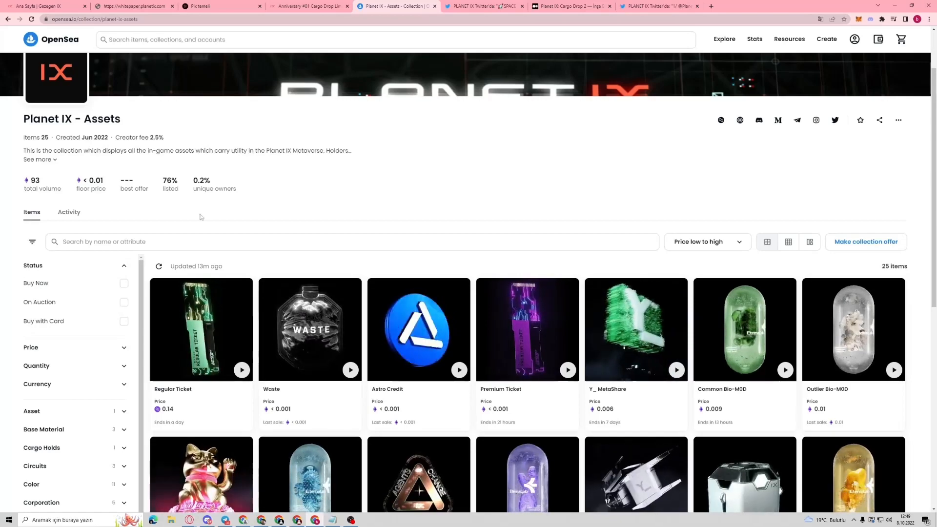
pyautogui.scroll(-3)
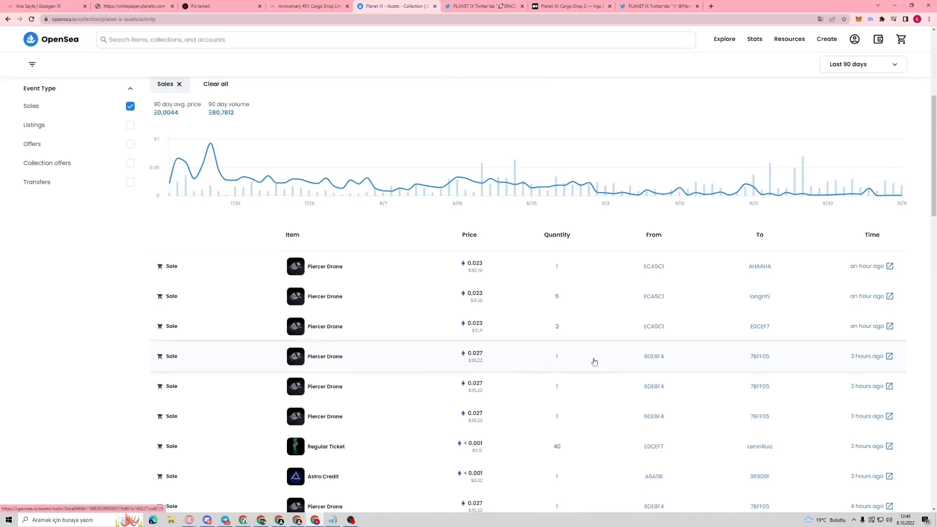
pyautogui.scroll(-3)
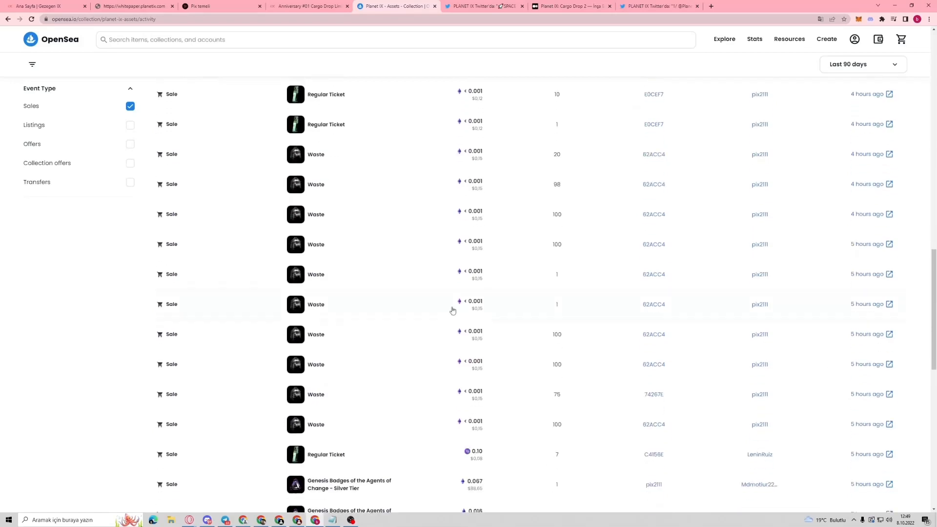
pyautogui.scroll(-3)
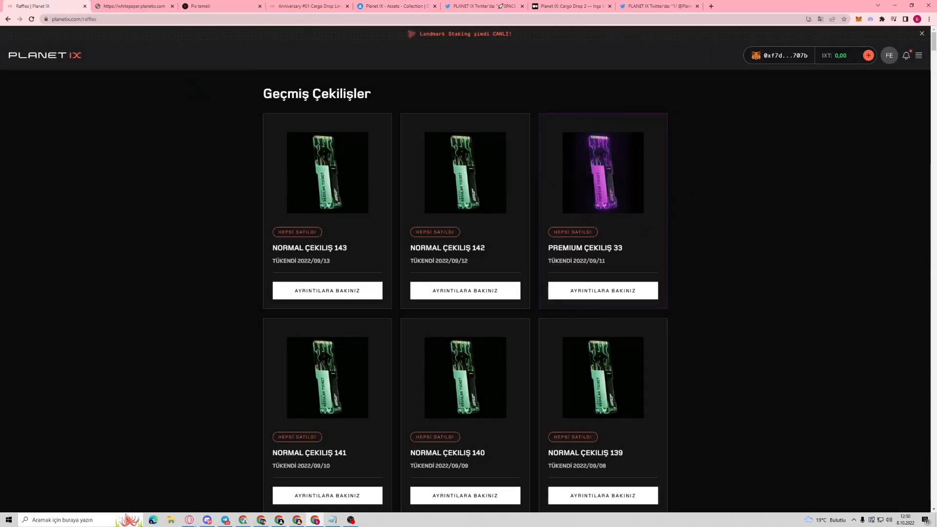
# Scroll down through the sold-out normal and premium past draws with their end dates.
pyautogui.scroll(-3)
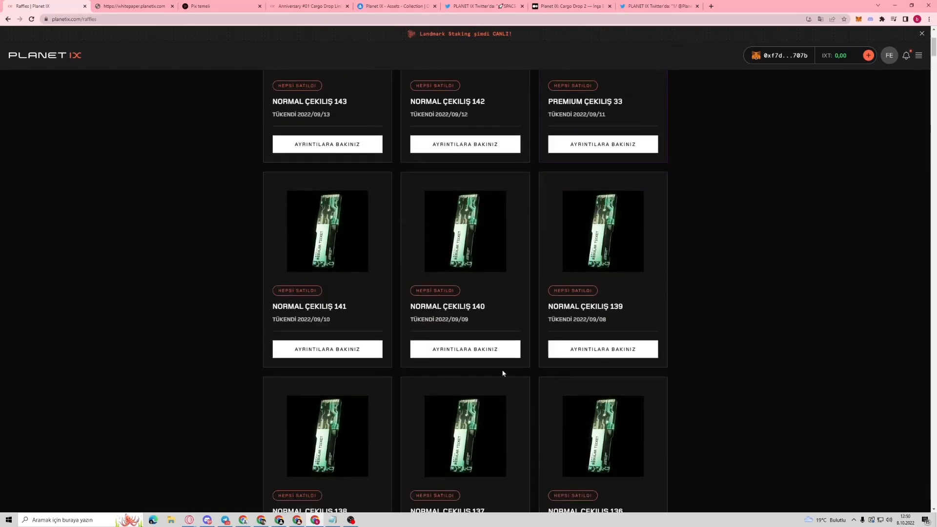
pyautogui.scroll(-3)
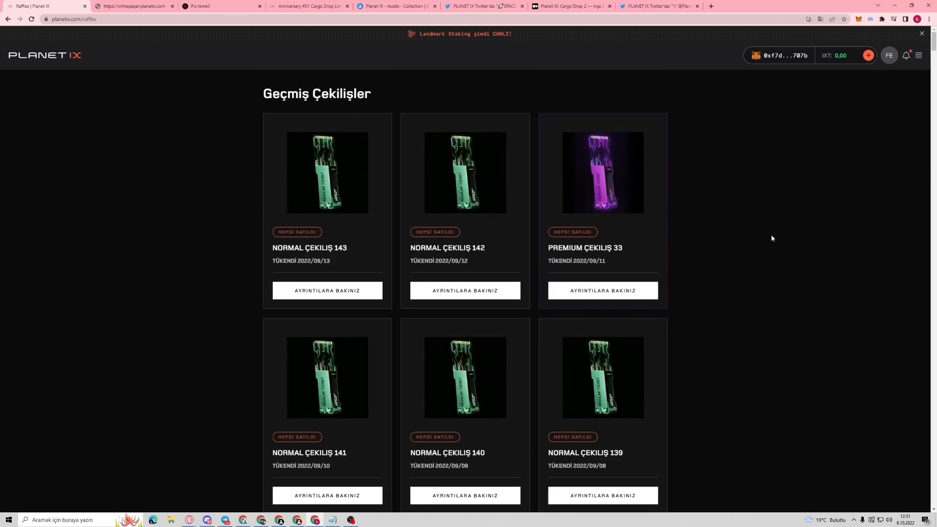
pyautogui.scroll(-3)
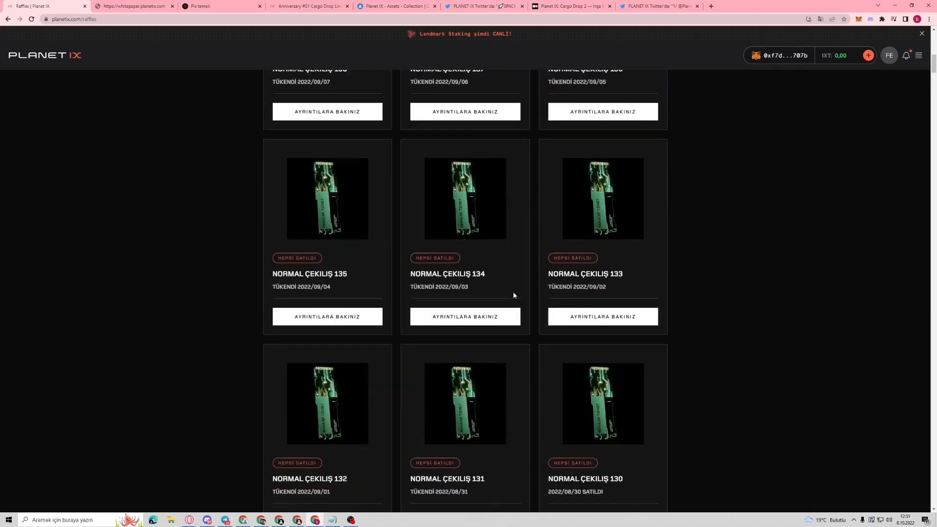
pyautogui.scroll(-3)
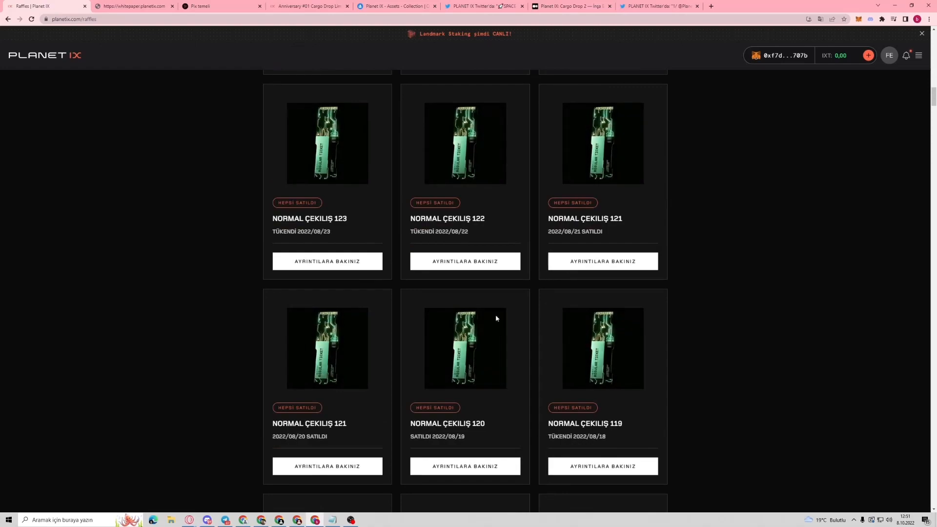
pyautogui.scroll(-3)
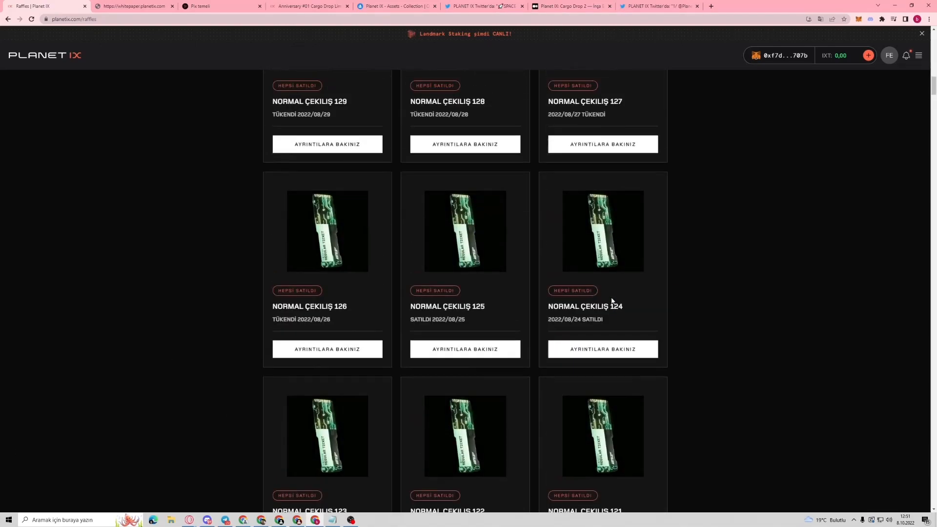
pyautogui.click(132, 6)
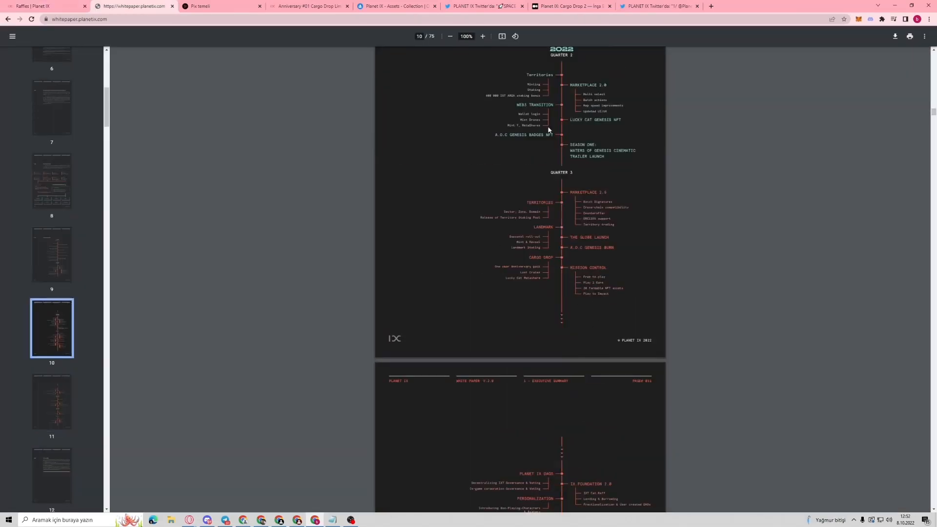
pyautogui.moveTo(614, 200)
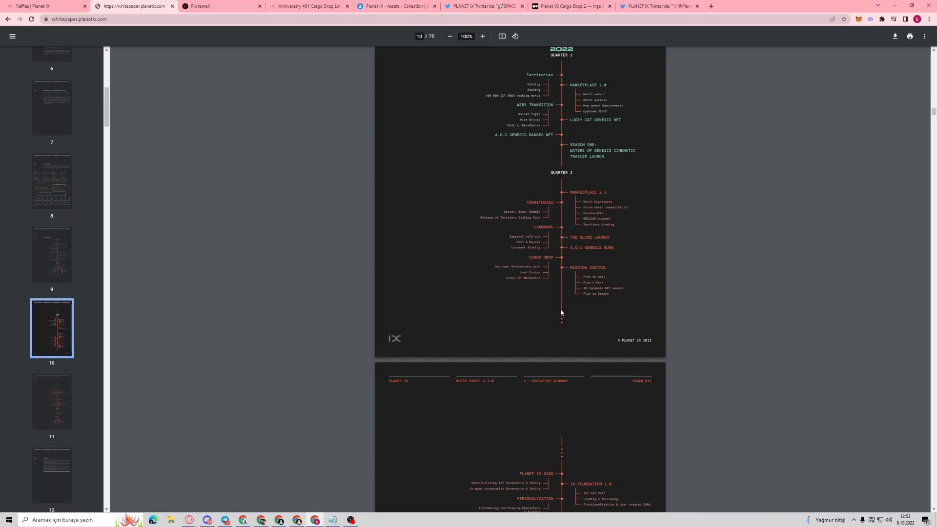
# Scroll from roadmap page 10 to page 11 covering 2022 Quarter 4 through 2023 Quarter 2.
pyautogui.scroll(-3)
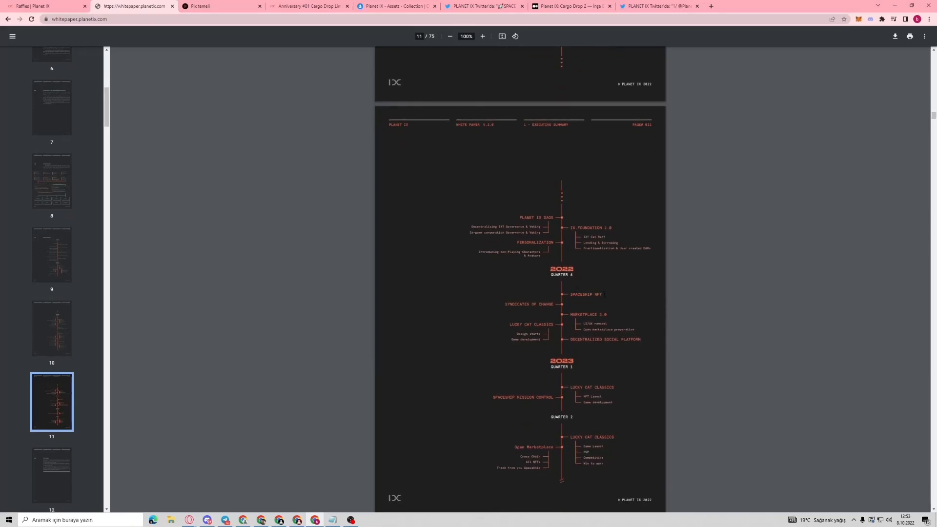
pyautogui.moveTo(638, 278)
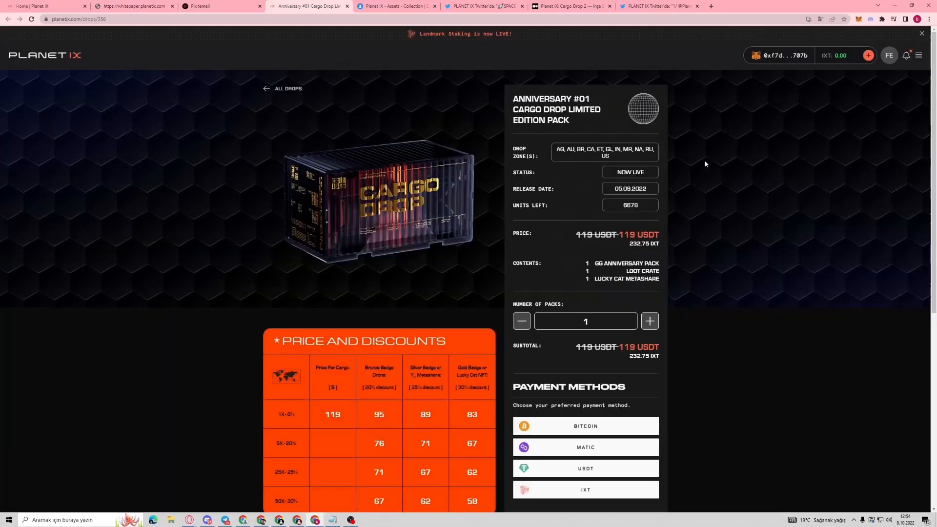
pyautogui.moveTo(612, 255)
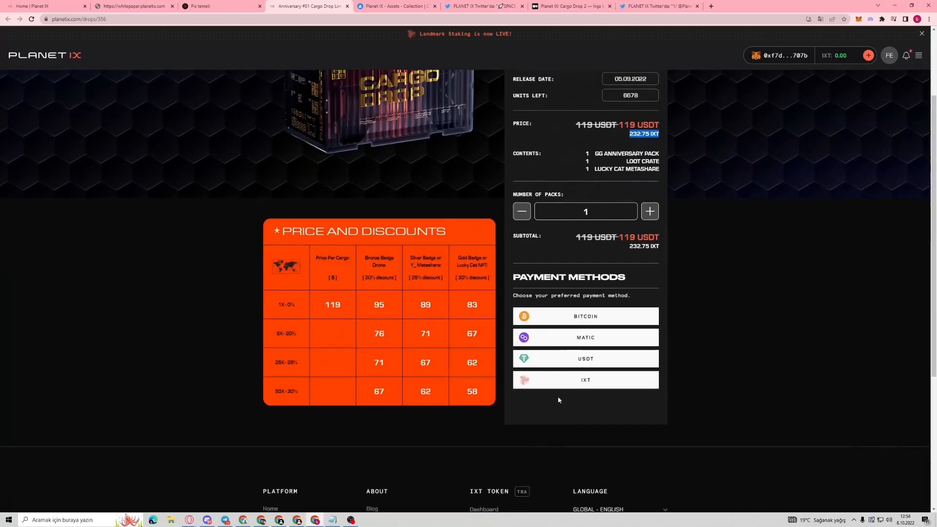
pyautogui.moveTo(925, 212)
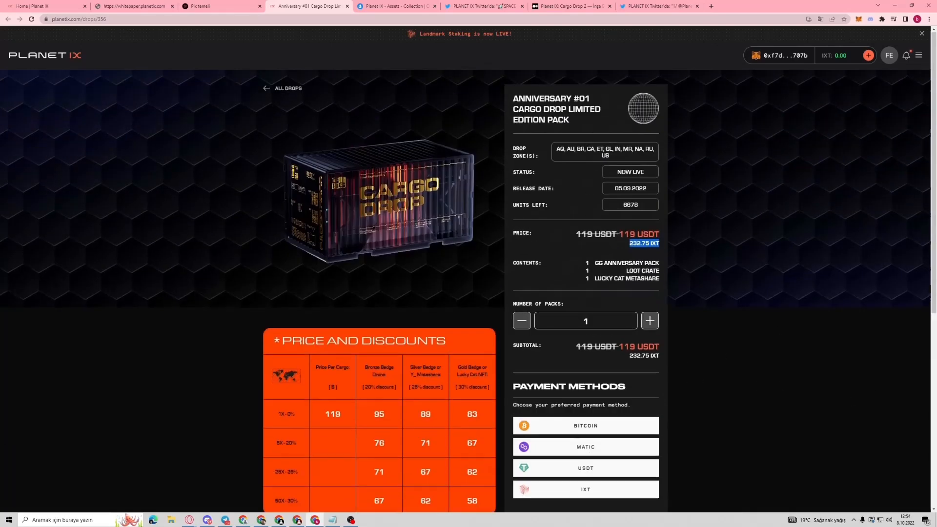
# Raise the Anniversary #01 pack count to 2, then bring it back to 1 at 119 USDT.
pyautogui.click(649, 321)
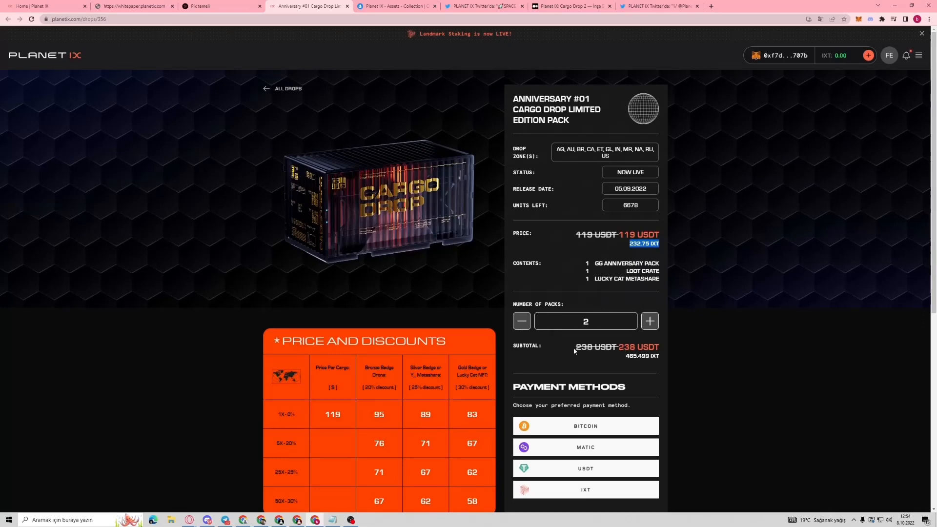
pyautogui.click(521, 321)
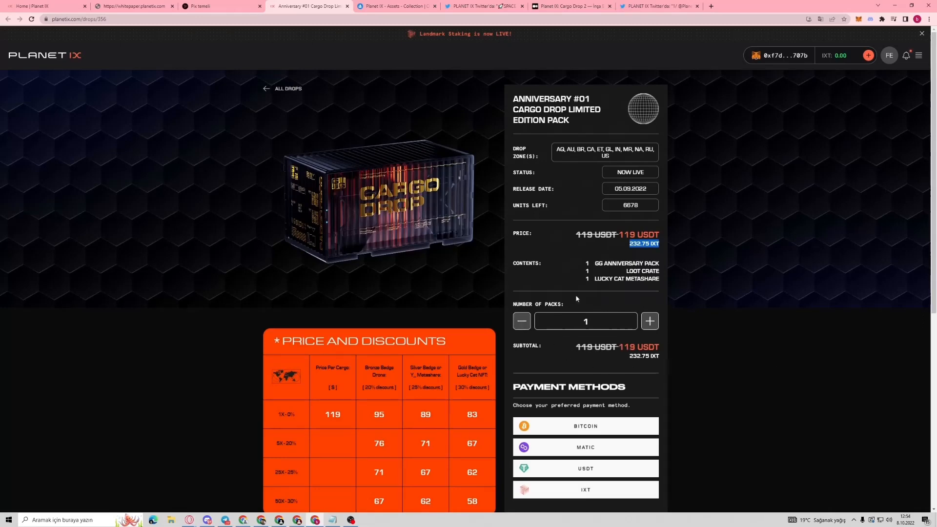
pyautogui.moveTo(379, 216)
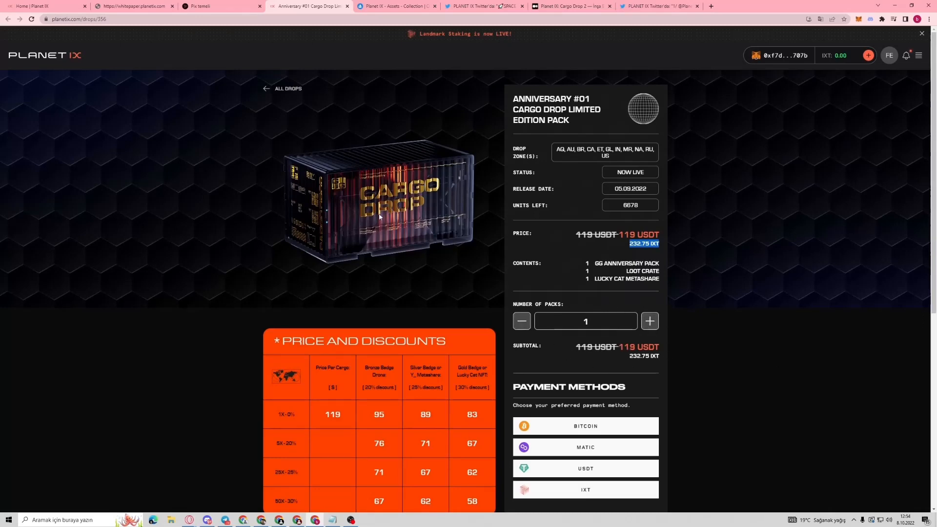
pyautogui.moveTo(400, 249)
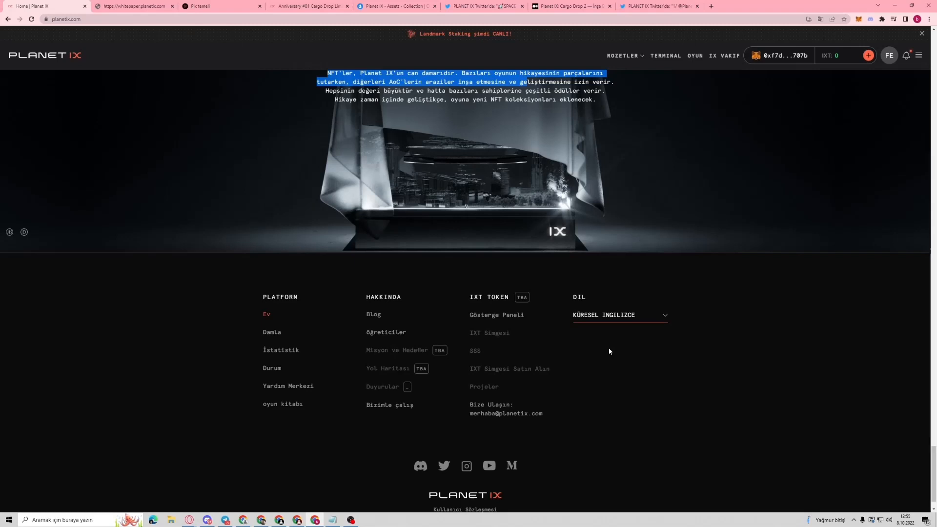
pyautogui.moveTo(452, 463)
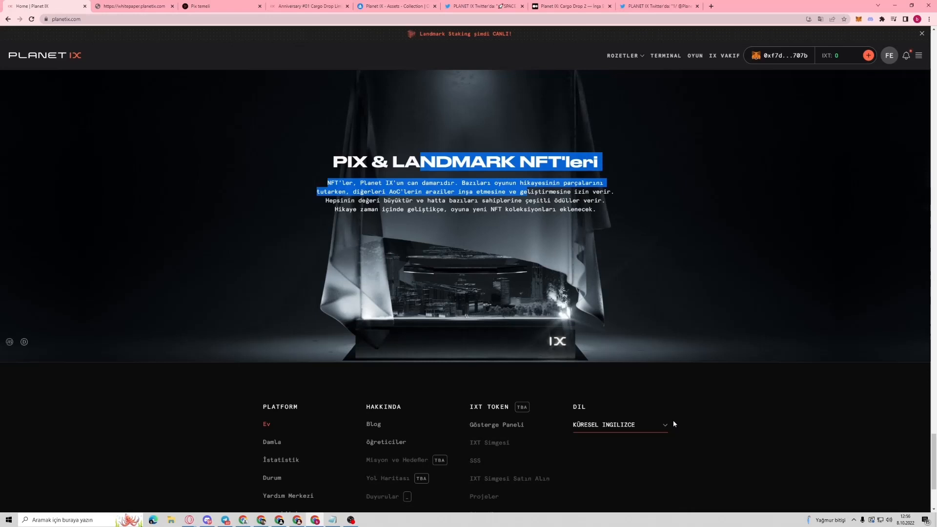
pyautogui.moveTo(635, 441)
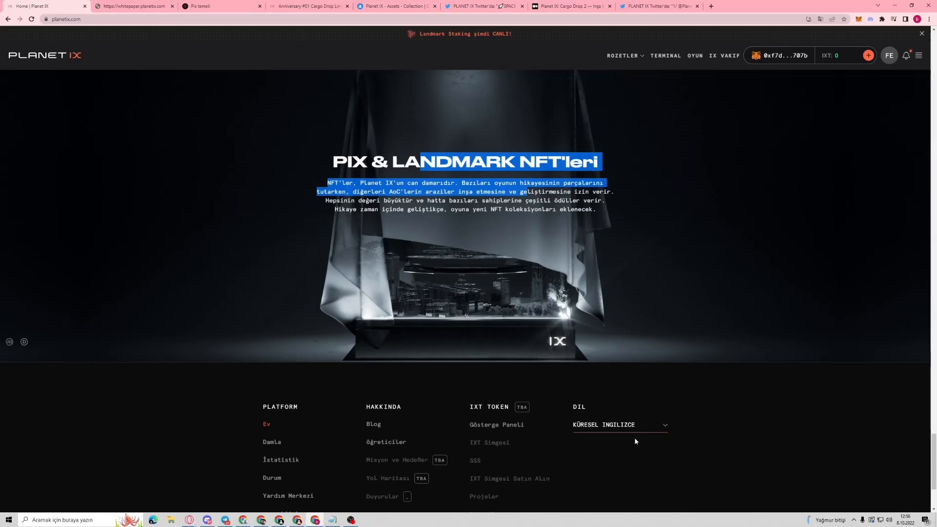
# Scroll the home page down to the PIX & LANDMARK NFT section and site footer.
pyautogui.scroll(-3)
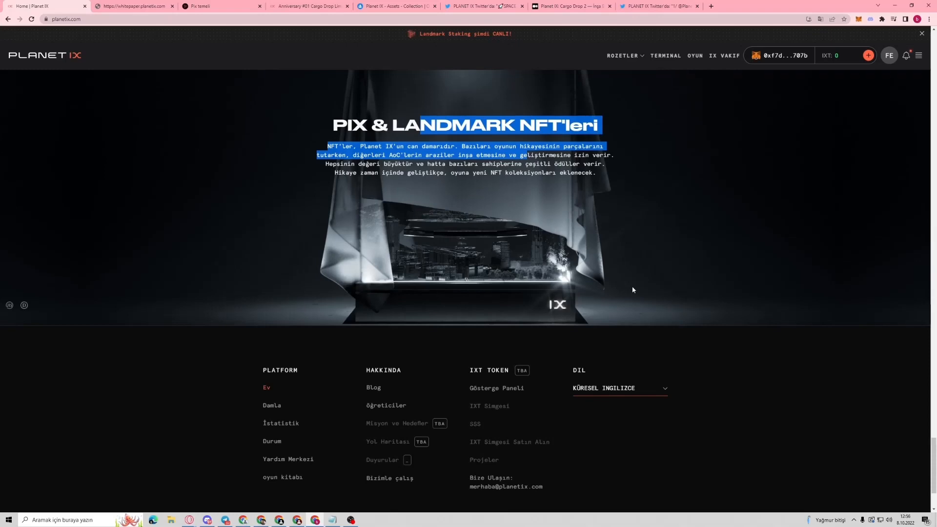
pyautogui.moveTo(665, 335)
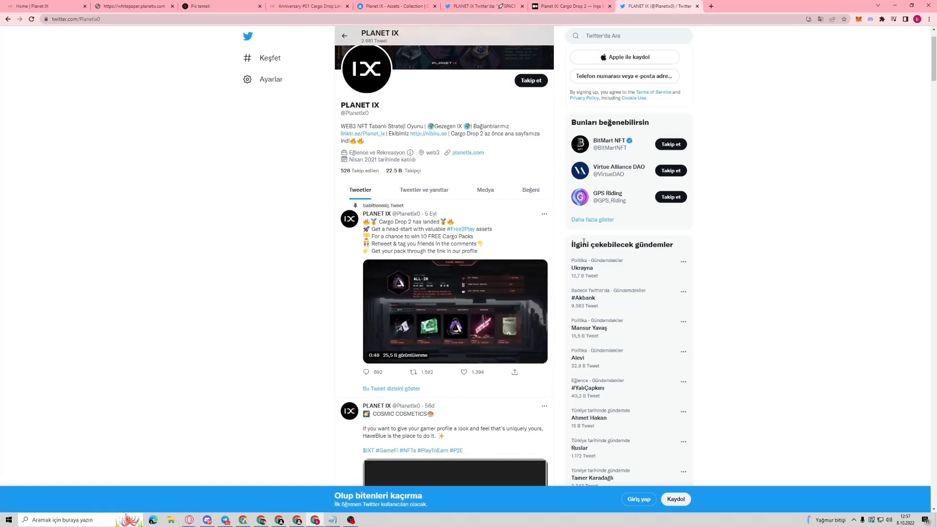
# Scroll the PLANET IX Twitter feed past the pinned Cargo Drop 2 tweet to the Cosmic Cosmetics post.
pyautogui.scroll(-3)
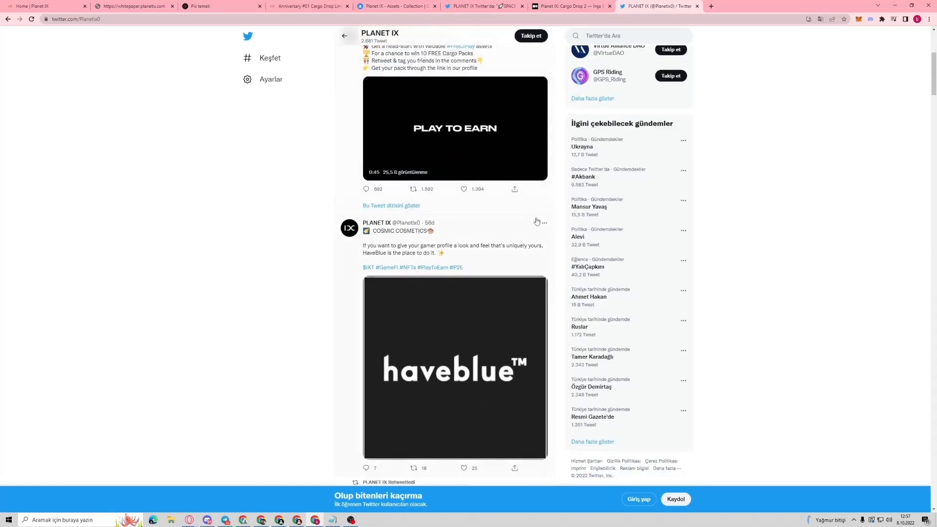
pyautogui.scroll(-3)
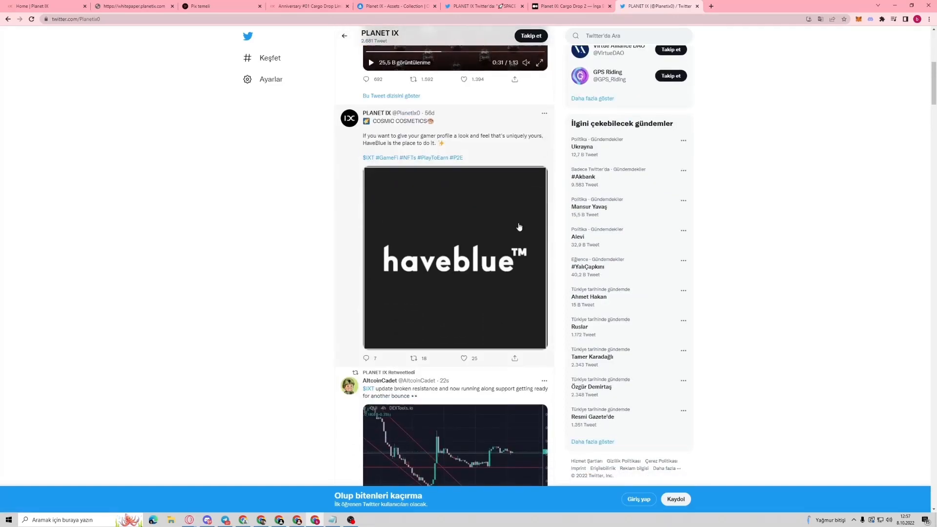